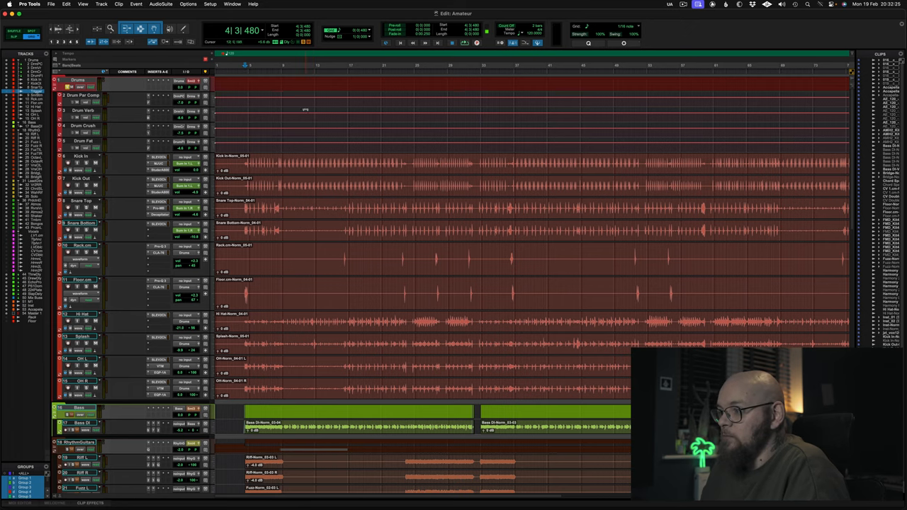
- Scroll the mixer to reach the Snare Top channel's Pro-MB insert
{"action": "scroll", "scroll_direction": "down", "scroll_amount": 3}
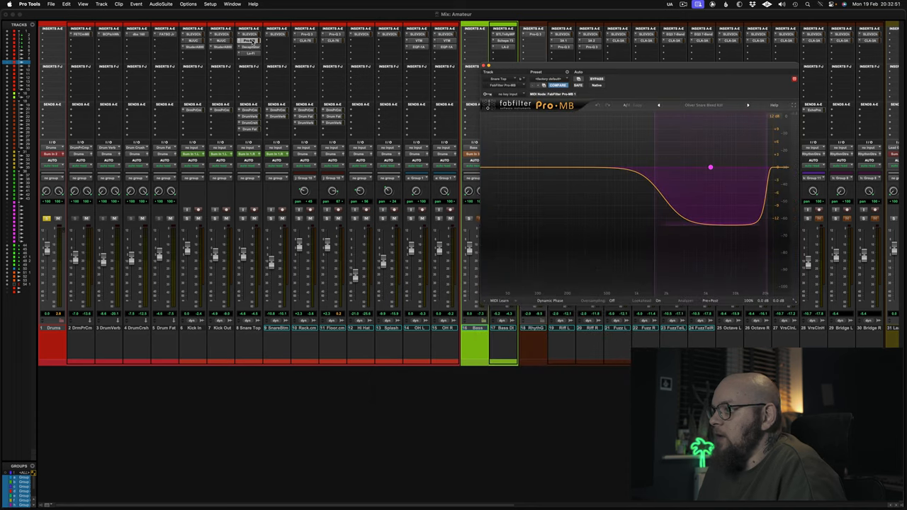
- Audition Snare Top through Pro-MB, close it, and open the Lo-Fi insert
{"action": "left_click", "coordinate": [249, 34]}
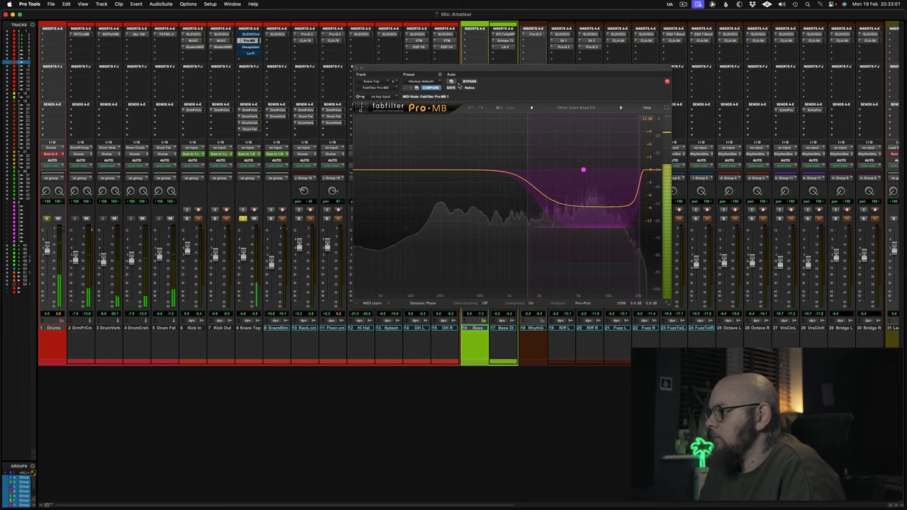
{"action": "left_click", "coordinate": [470, 81]}
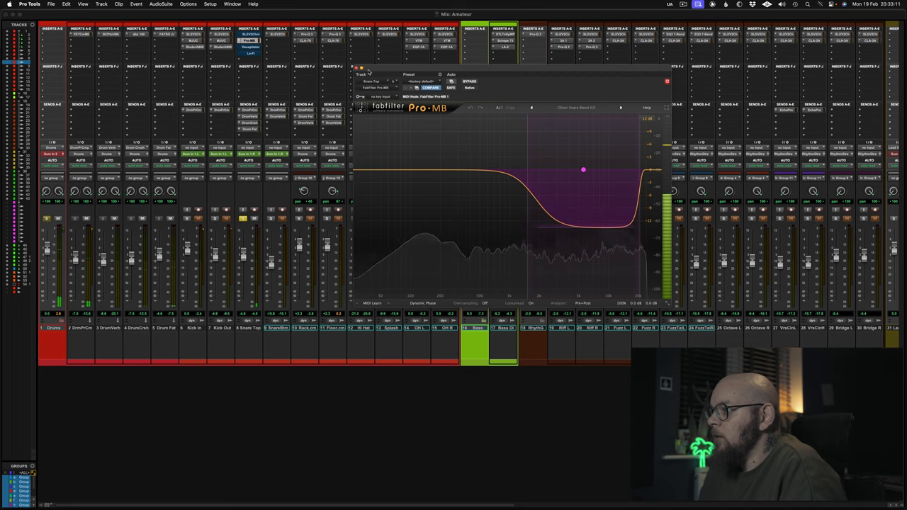
{"action": "left_click", "coordinate": [356, 68]}
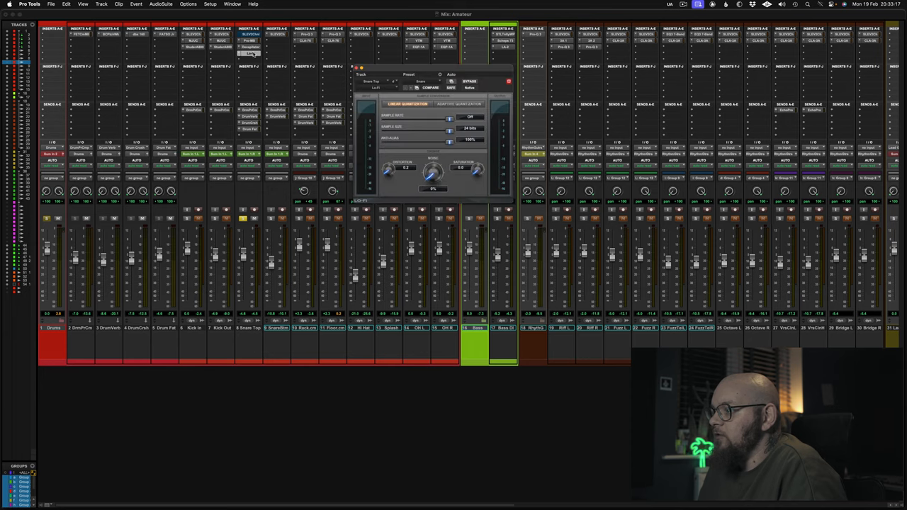
- Open Decapitator on Snare Top, then bring up the SSL EV2 Channel insert
{"action": "left_click", "coordinate": [249, 53]}
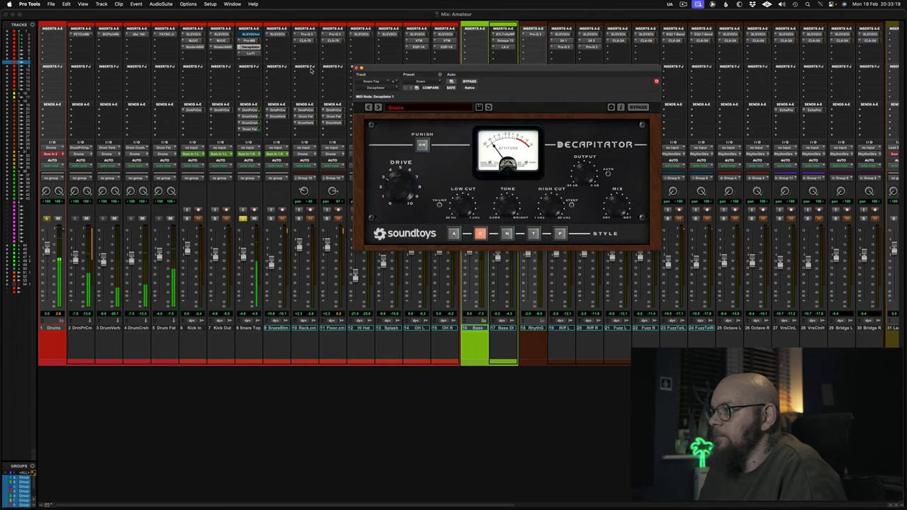
{"action": "left_click", "coordinate": [356, 68]}
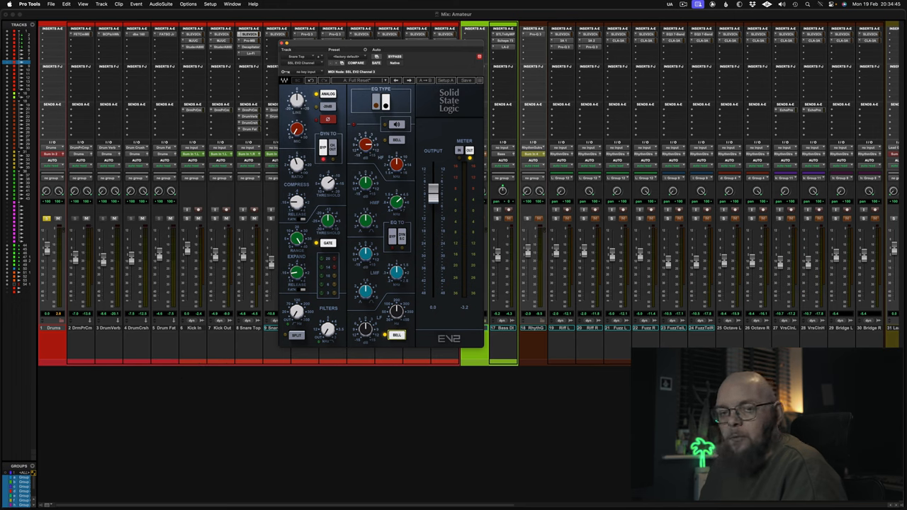
- Raise the EV2 EQ gains and sweep the boost band to 2.5 kHz
{"action": "left_click", "coordinate": [396, 336]}
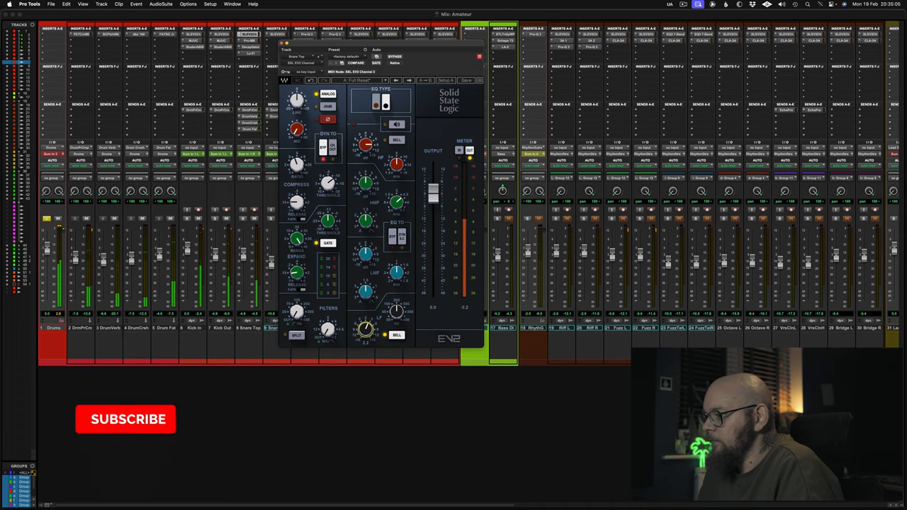
{"action": "left_click", "coordinate": [125, 419]}
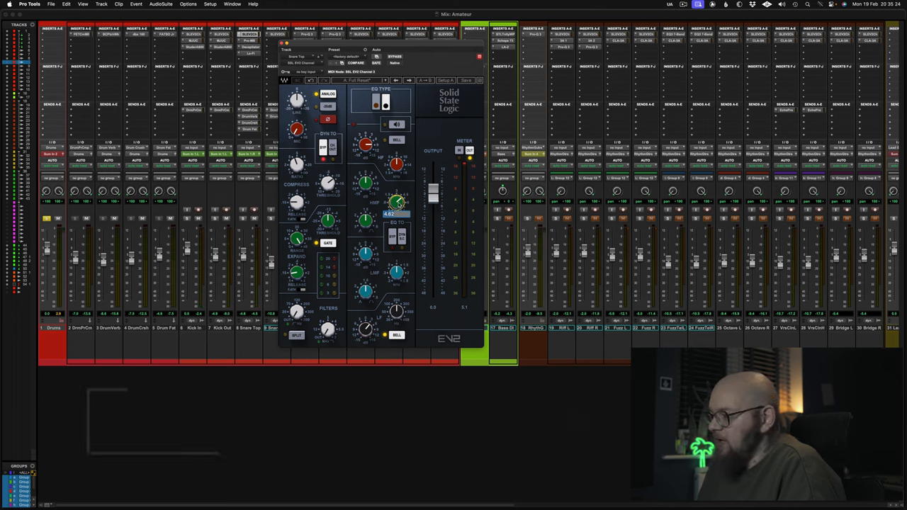
{"action": "left_click_drag", "start_coordinate": [397, 206], "coordinate": [397, 199]}
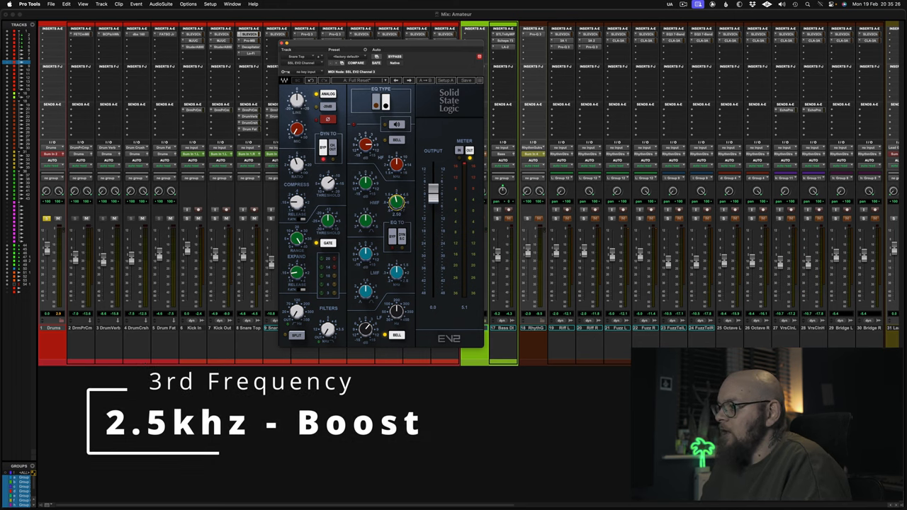